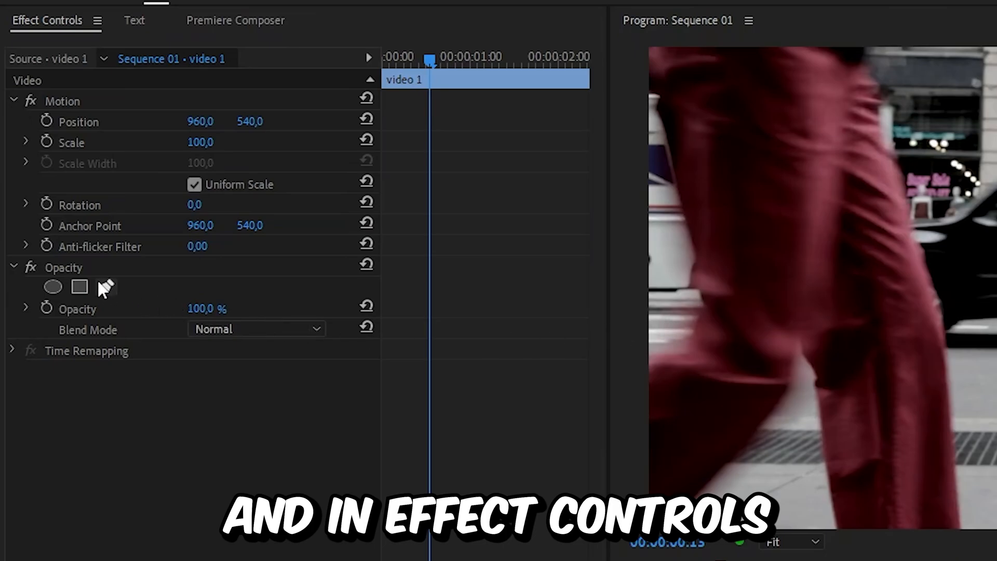
Draw a freehand Pen mask around the walking leg under Opacity and set it to Inverted.
click(107, 287)
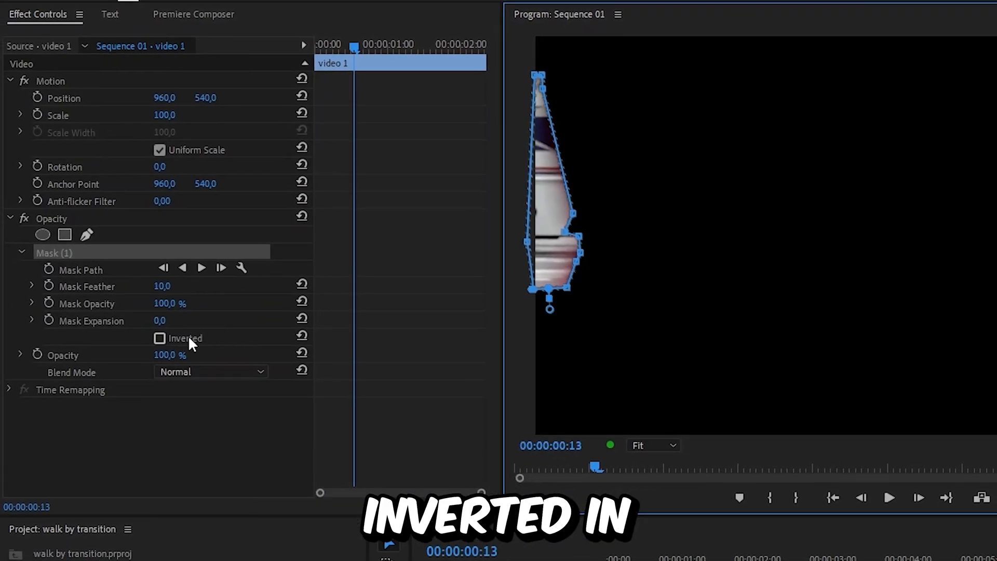
click(160, 337)
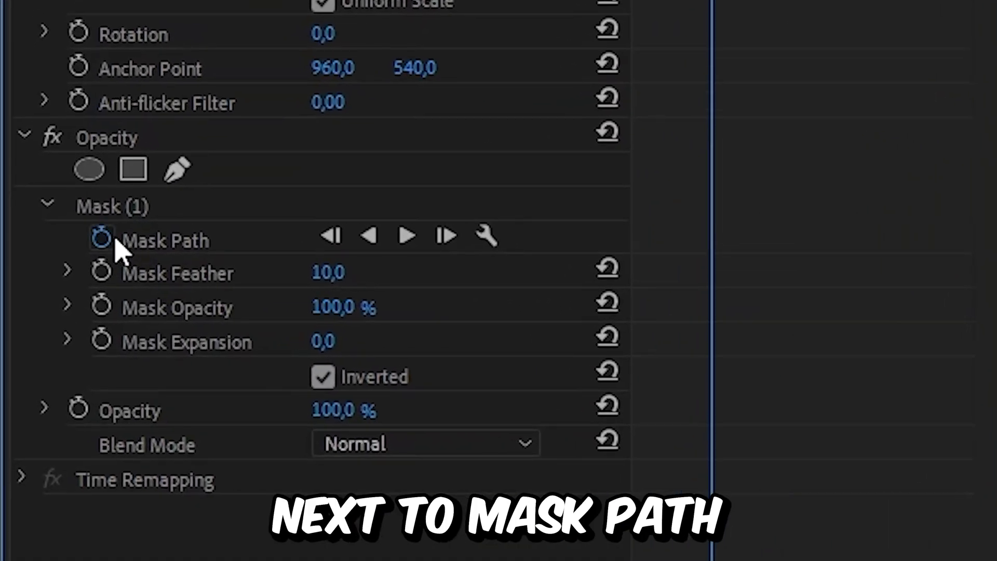
Keyframe the Mask Path and track it forward one frame, reshaping it to follow the leg.
click(99, 240)
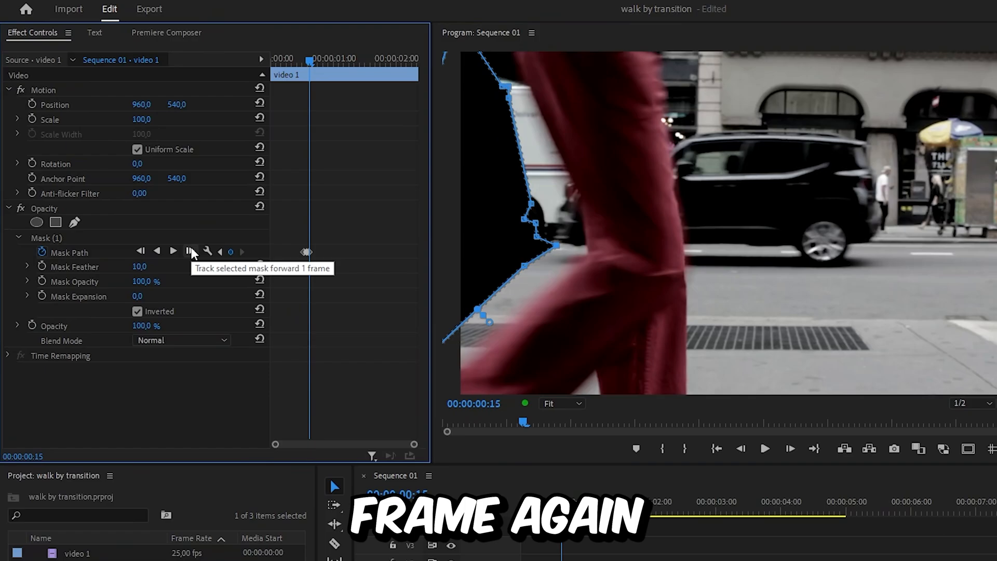
click(189, 252)
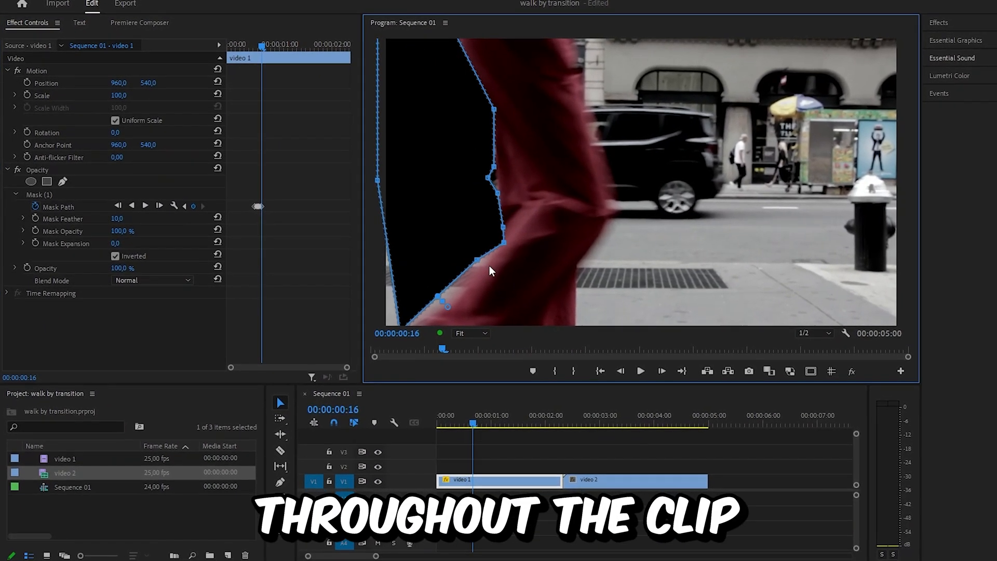
click(469, 333)
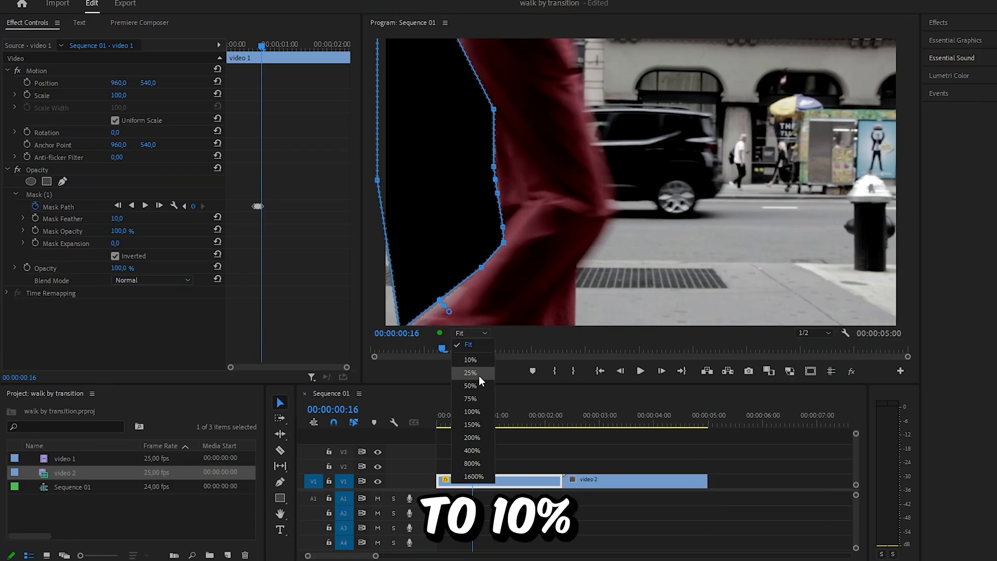
Zoom the Program monitor to 10% and extend mask keyframes to about 1:18 until the frame is black.
click(470, 360)
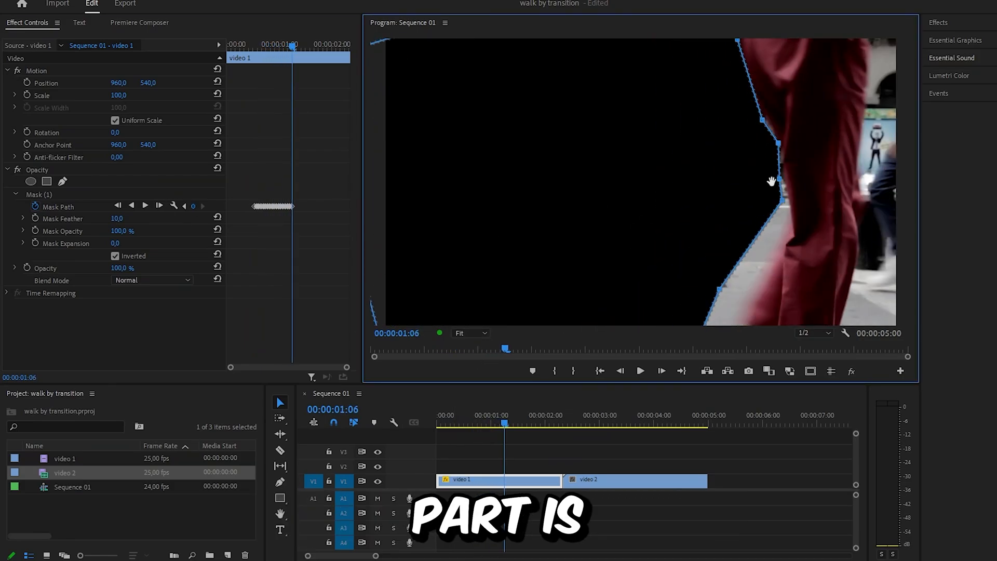
click(469, 332)
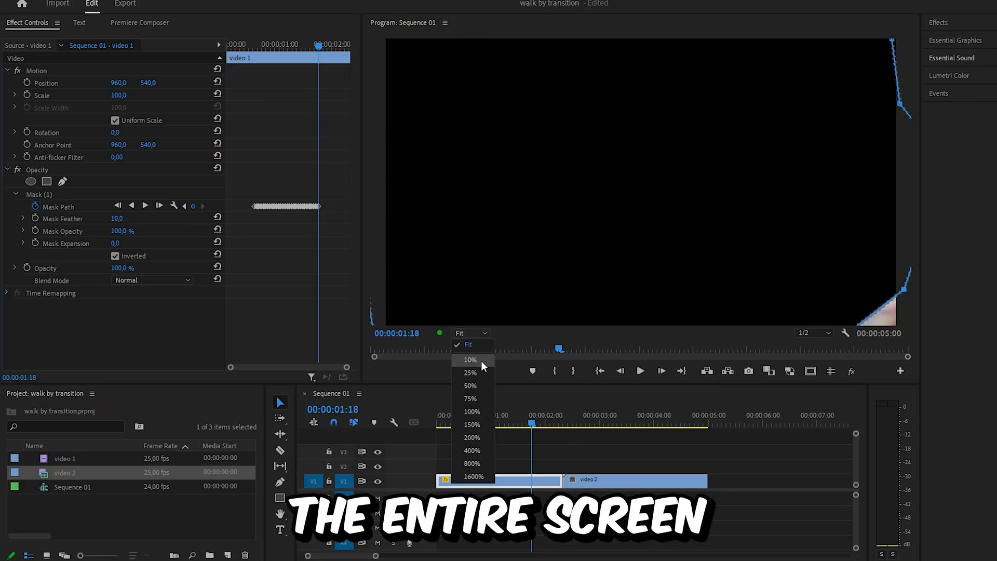